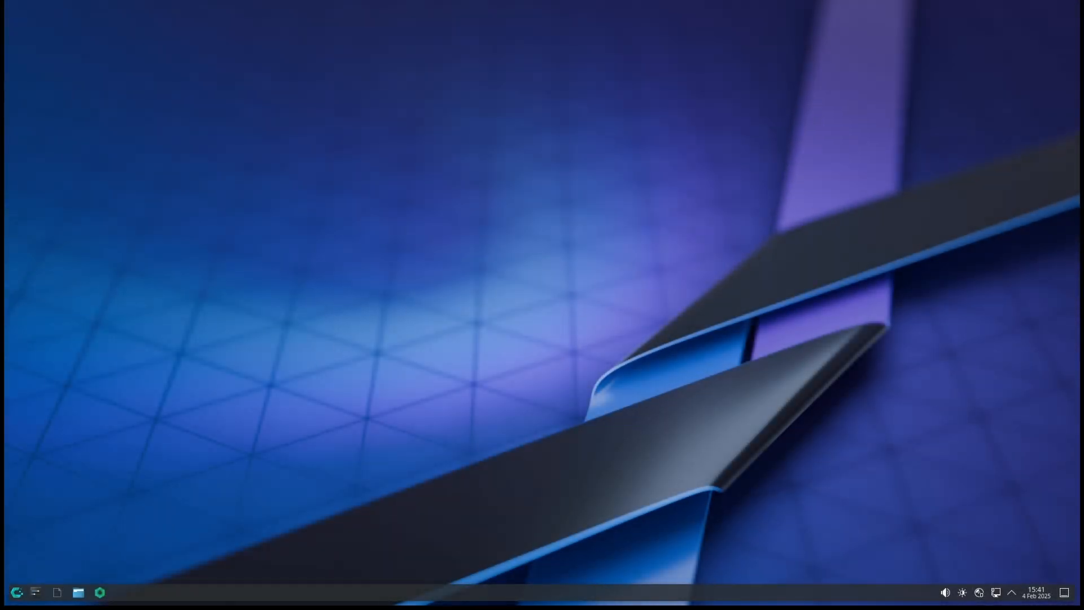
Launch System Settings from the taskbar to reach Colors & Themes' Global Theme page
left_click(78, 593)
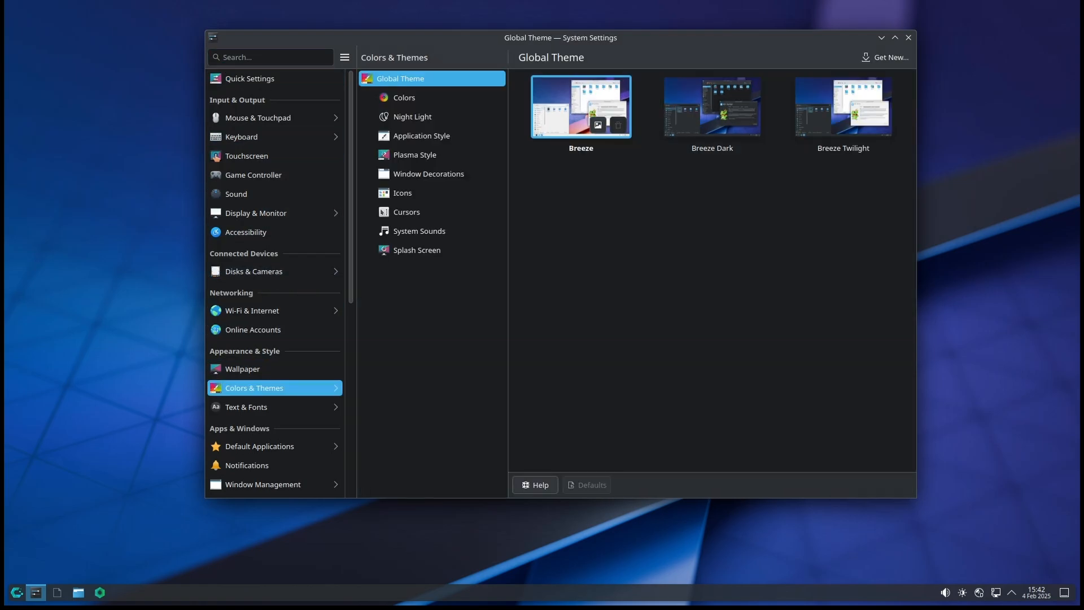
Browse the Colors, Night Light, Window Decorations and Cursors pages, then bring up the wallpaper settings
left_click(404, 97)
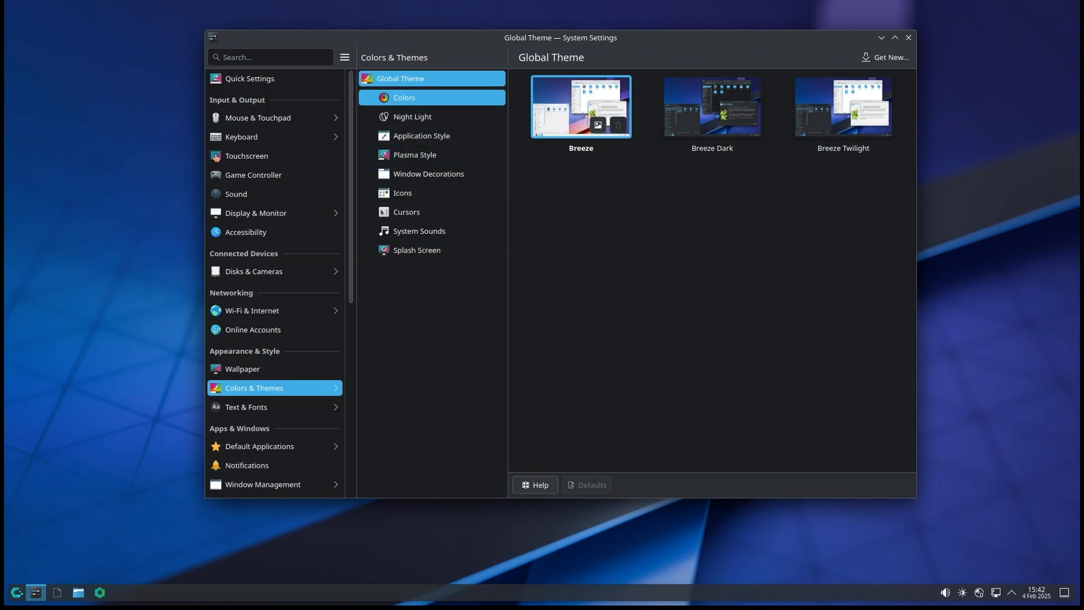
left_click(413, 116)
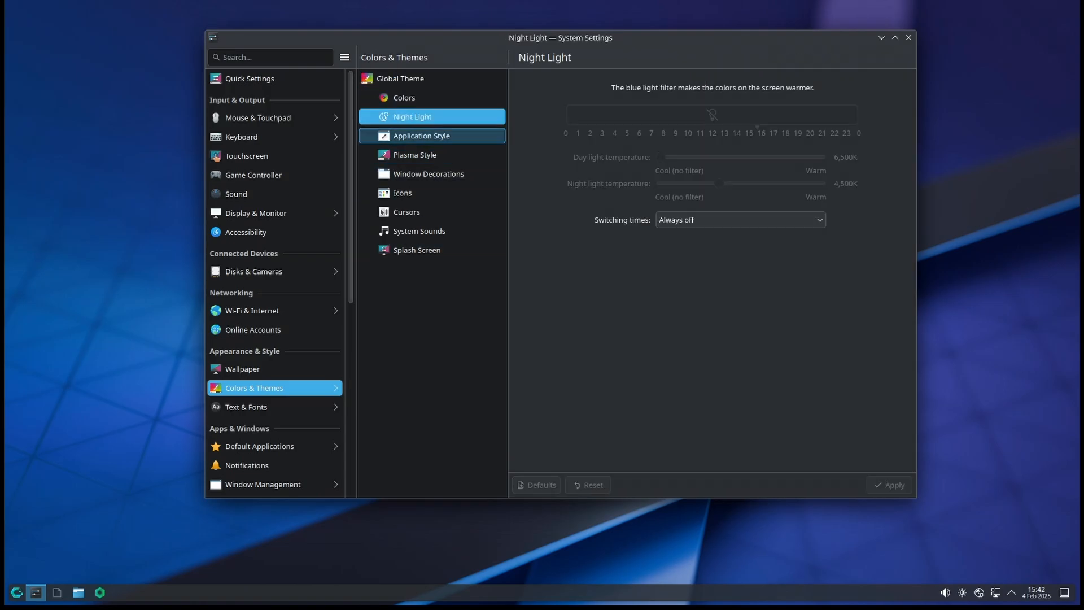
left_click(422, 135)
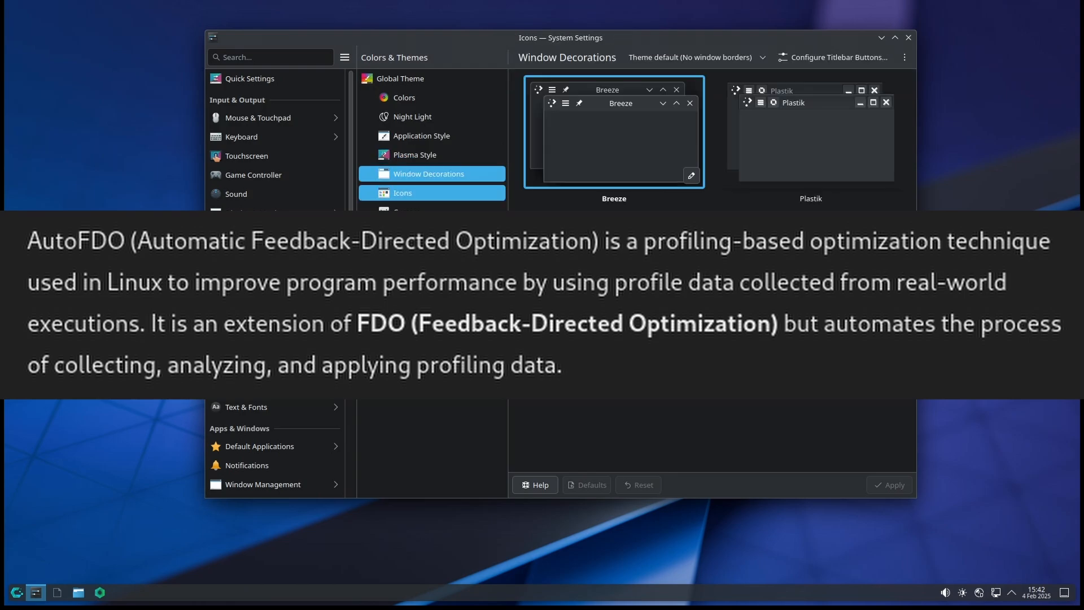
left_click(414, 211)
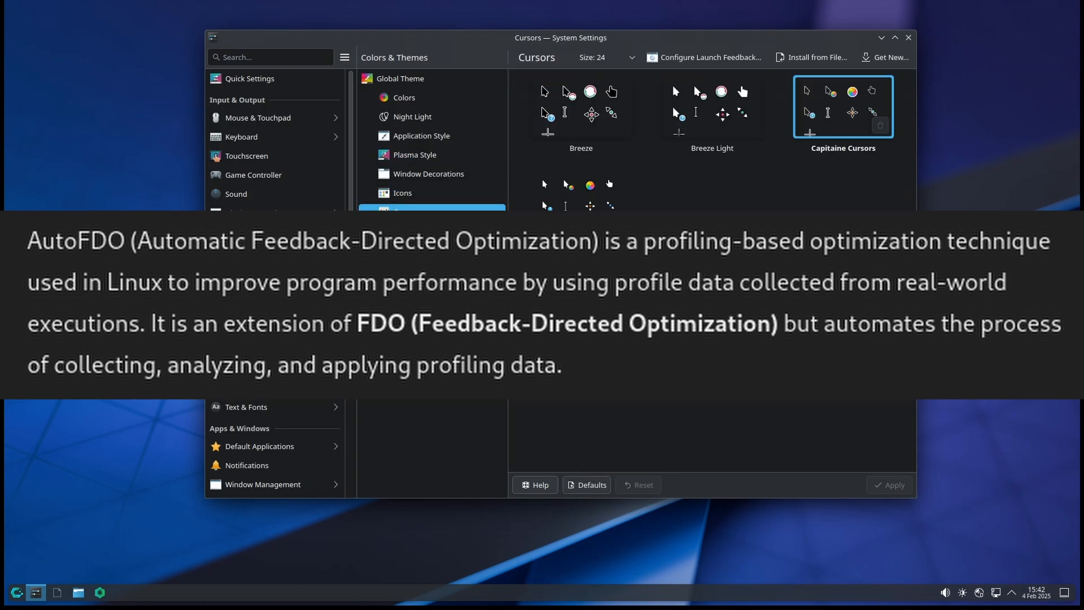
left_click(431, 207)
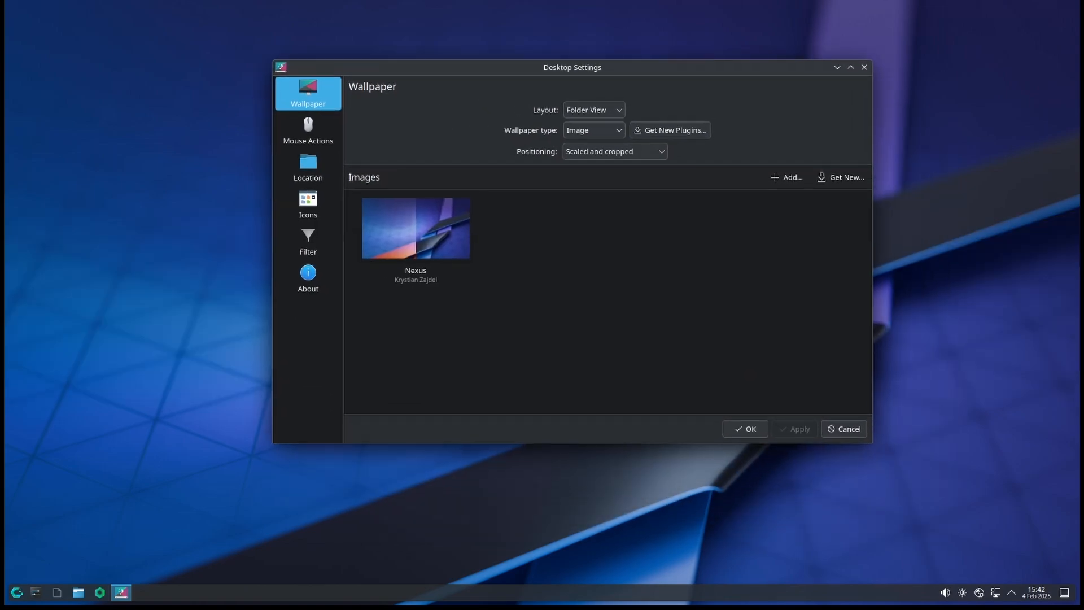
View the Icons arrangement page of Desktop Settings, then bring up the application launcher
left_click(307, 131)
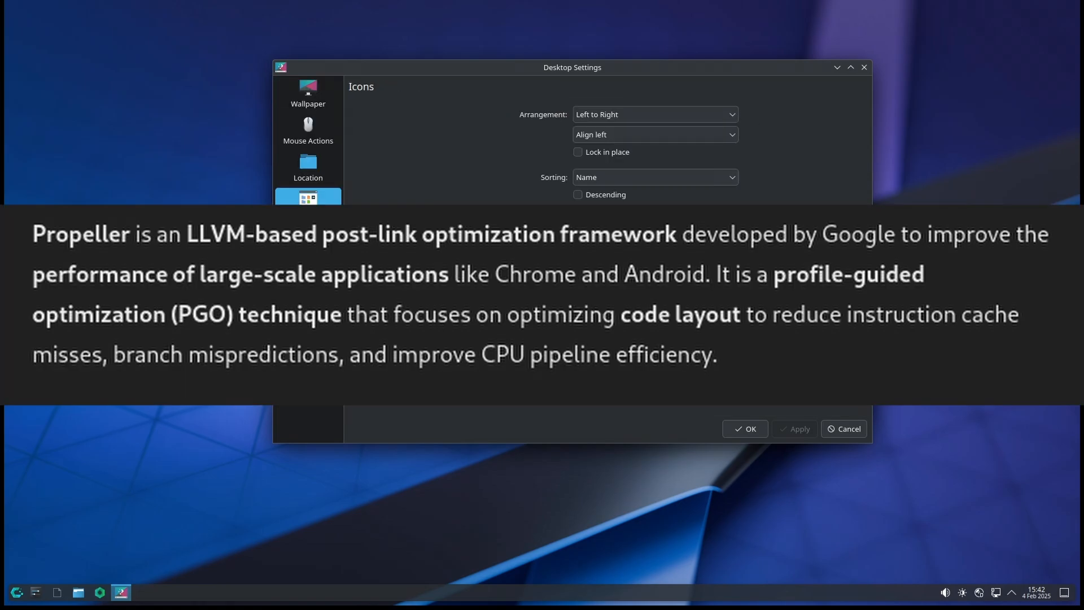
left_click(307, 200)
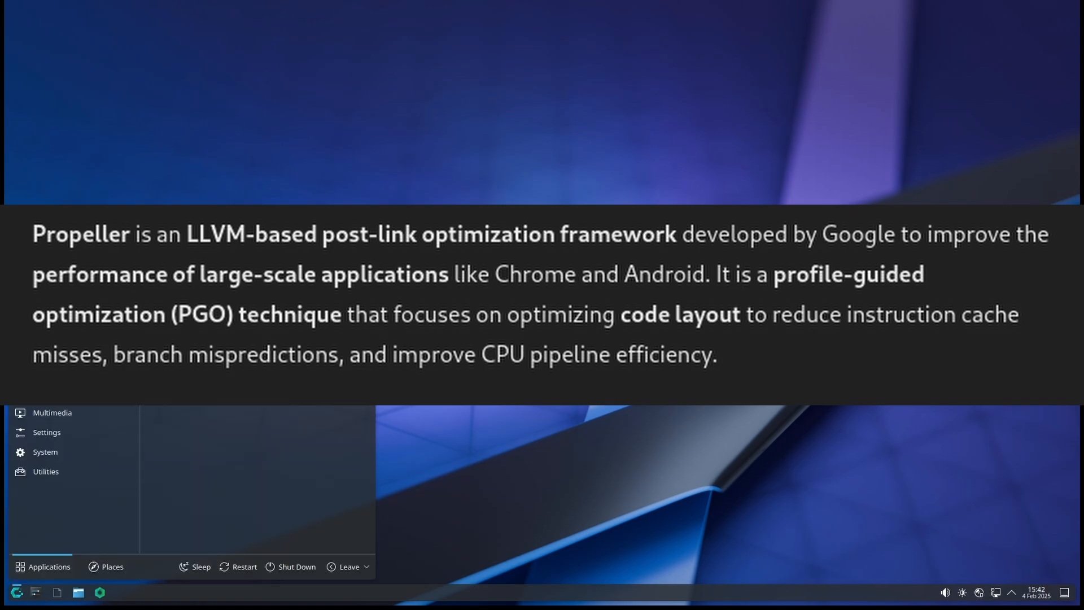
Show All Applications and scroll the list from Alacritty down through Spectacle
left_click(59, 349)
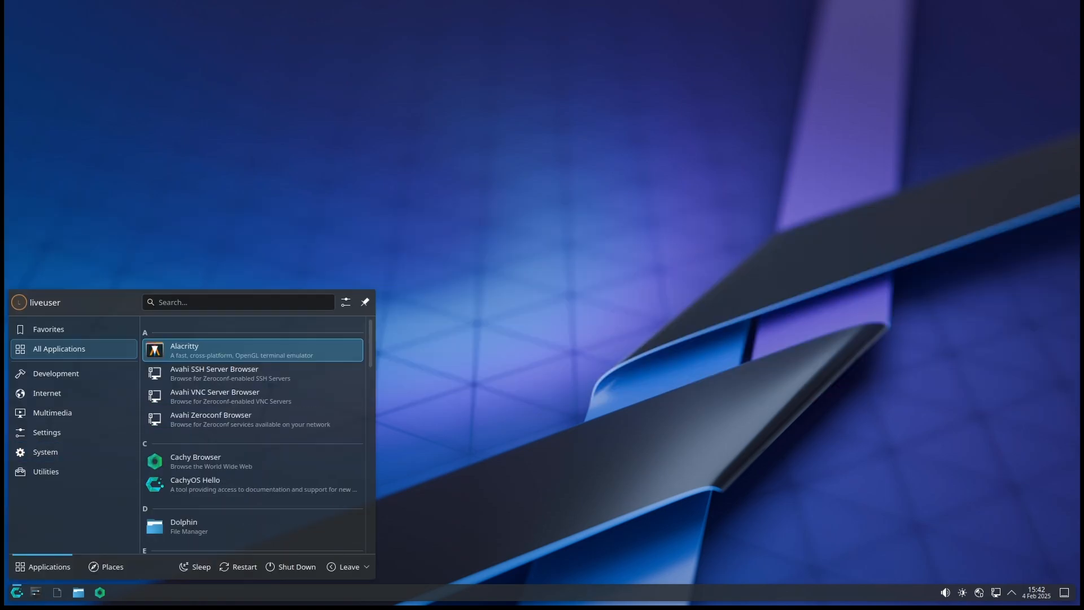
scroll("down", 3)
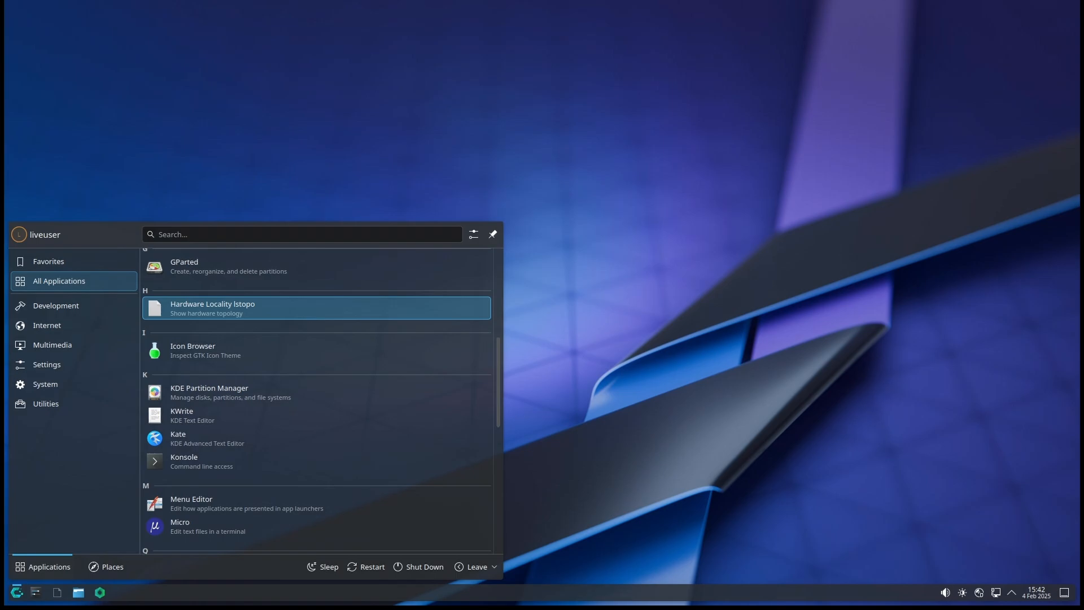
scroll("down", 3)
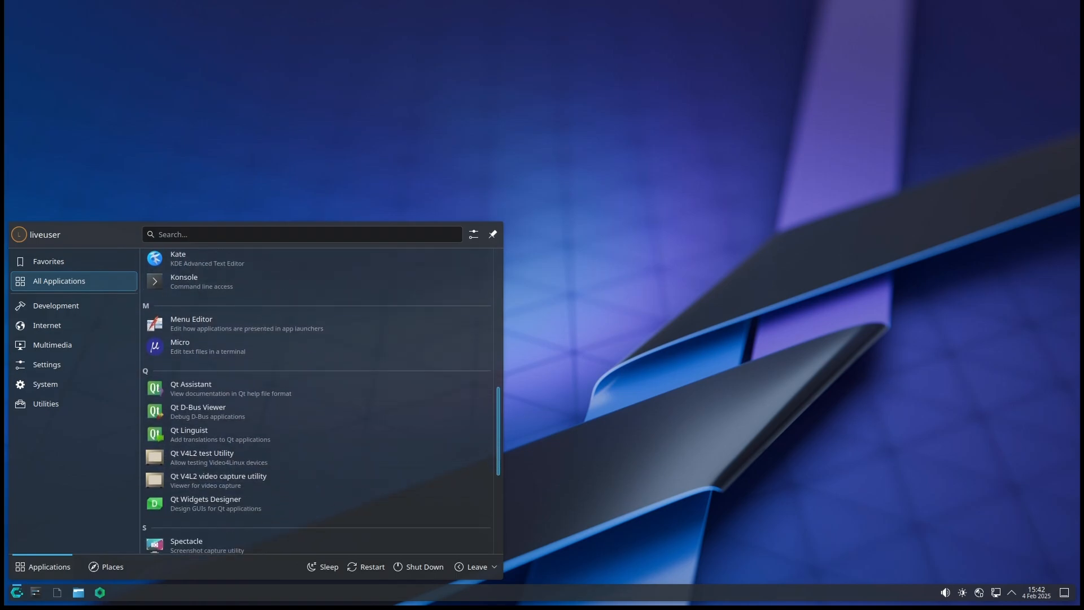
scroll("down", 3)
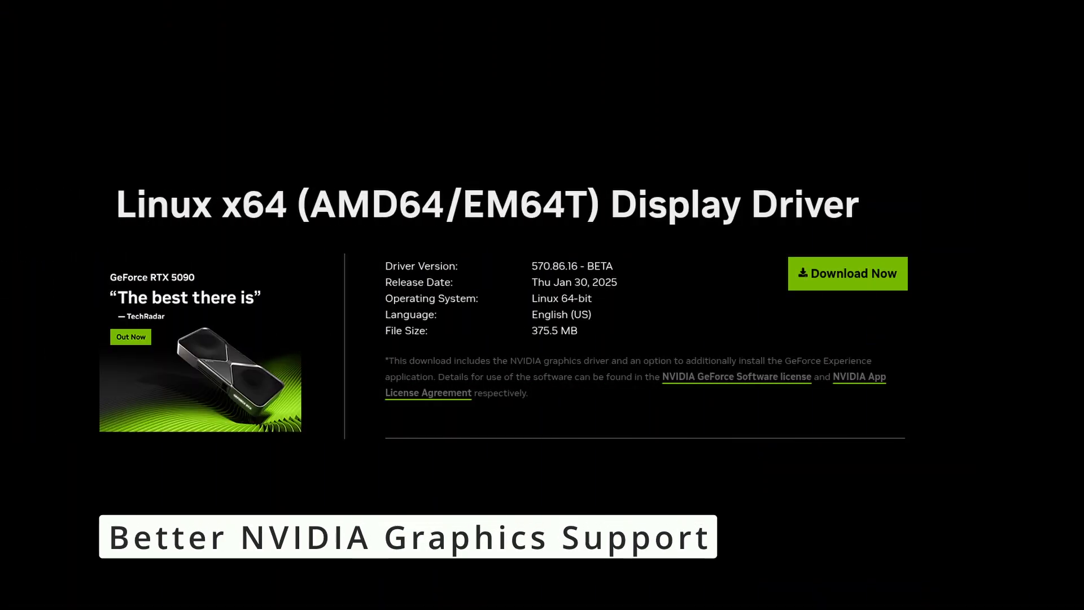
scroll("down", 3)
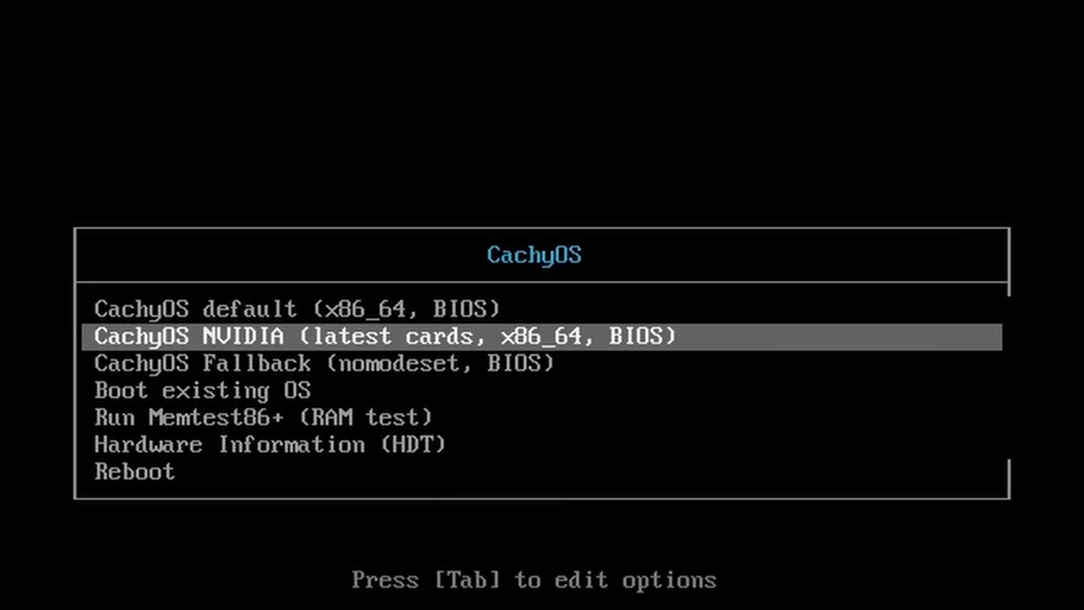
Cycle the boot menu selection between the default CachyOS, NVIDIA, fallback and Boot existing OS entries
key("Down")
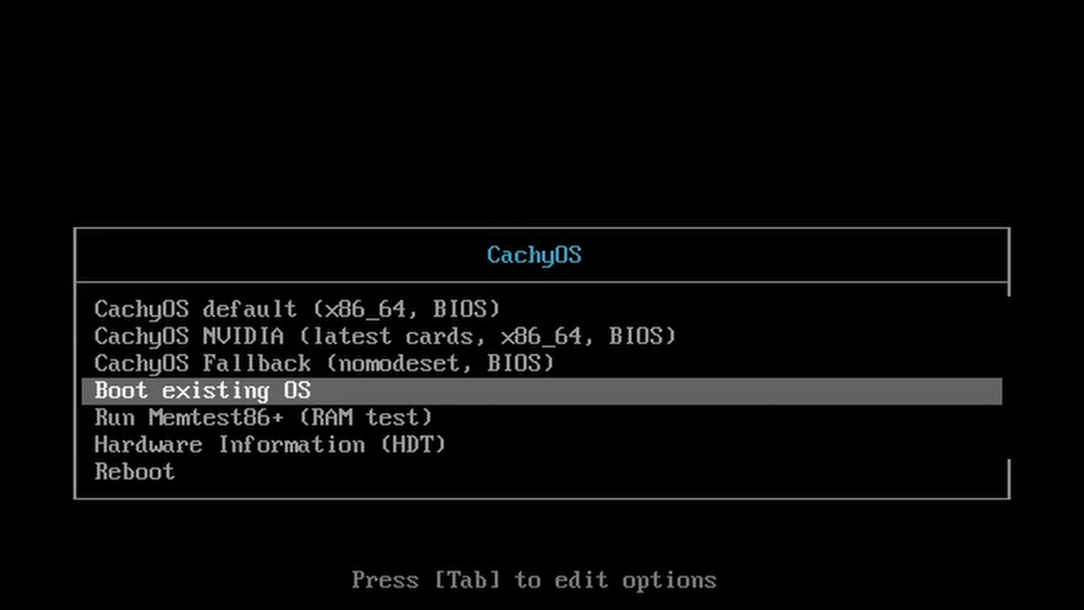
key("Up")
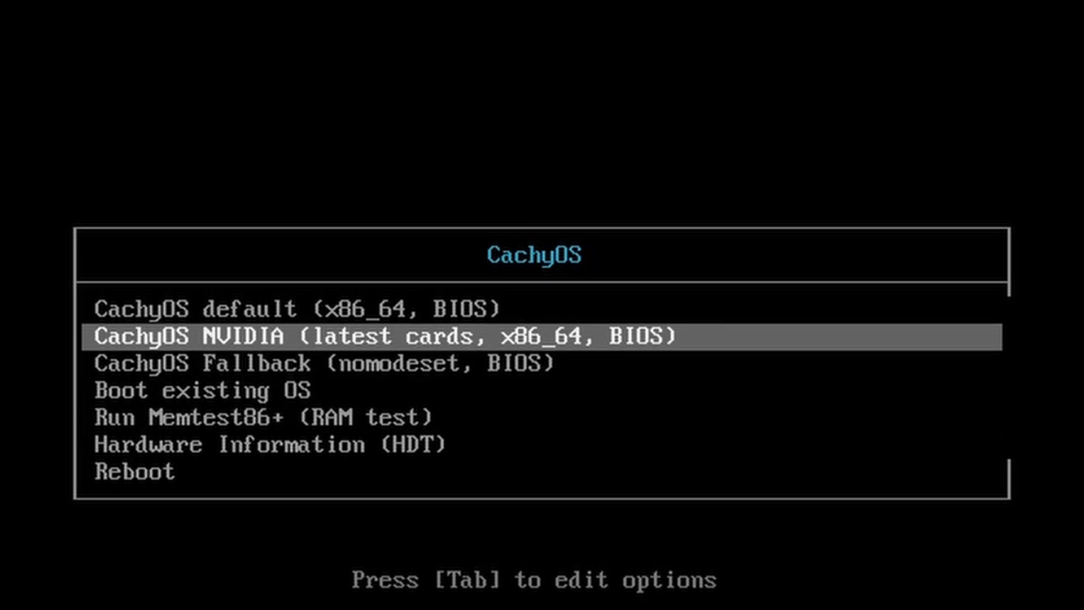
key("Up")
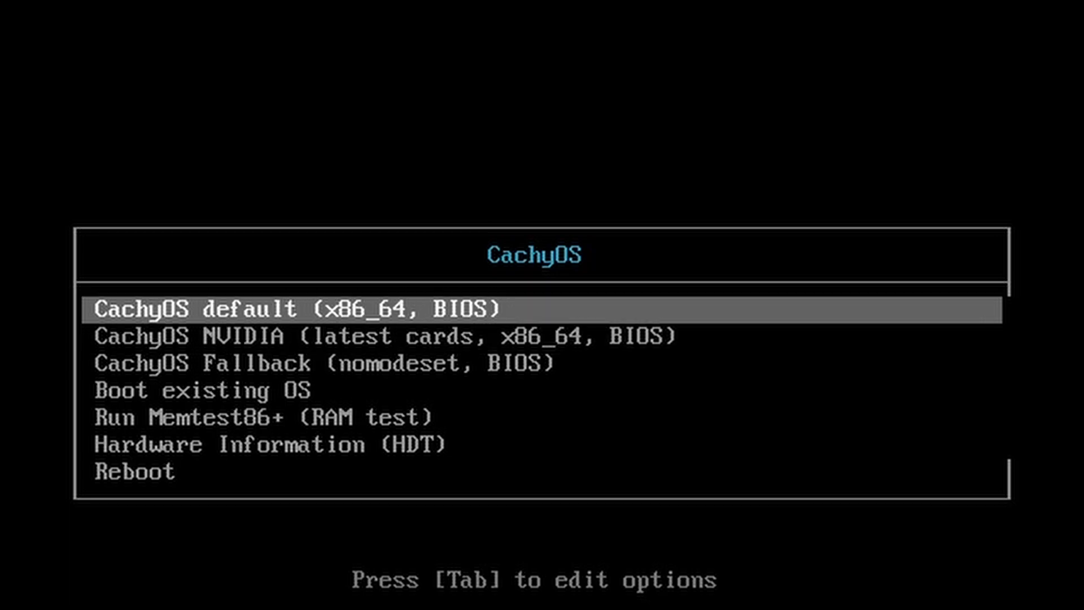
key("Down")
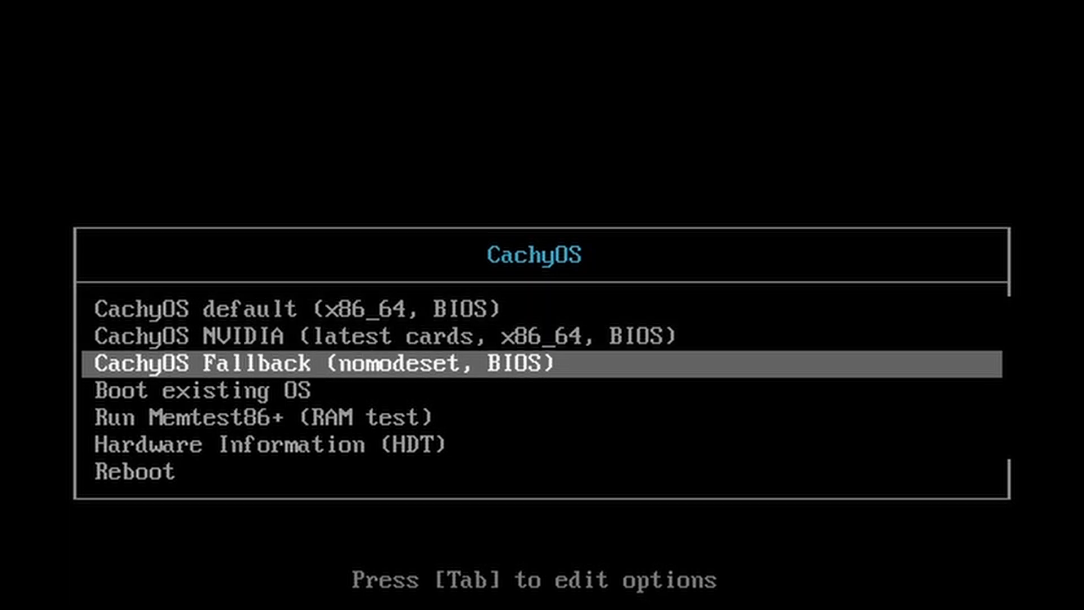
key("Down")
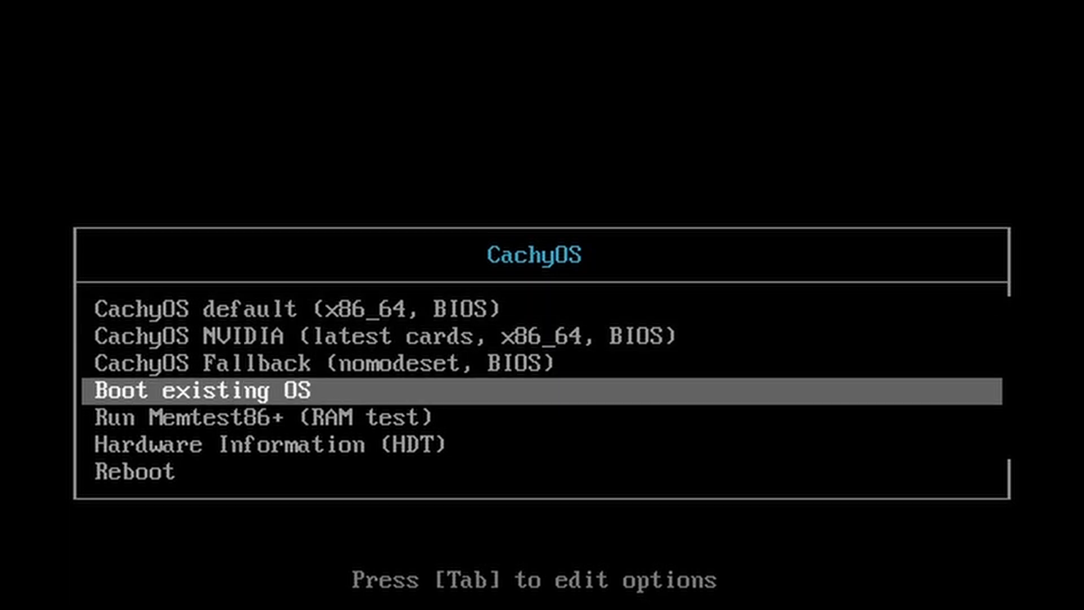
key("Down")
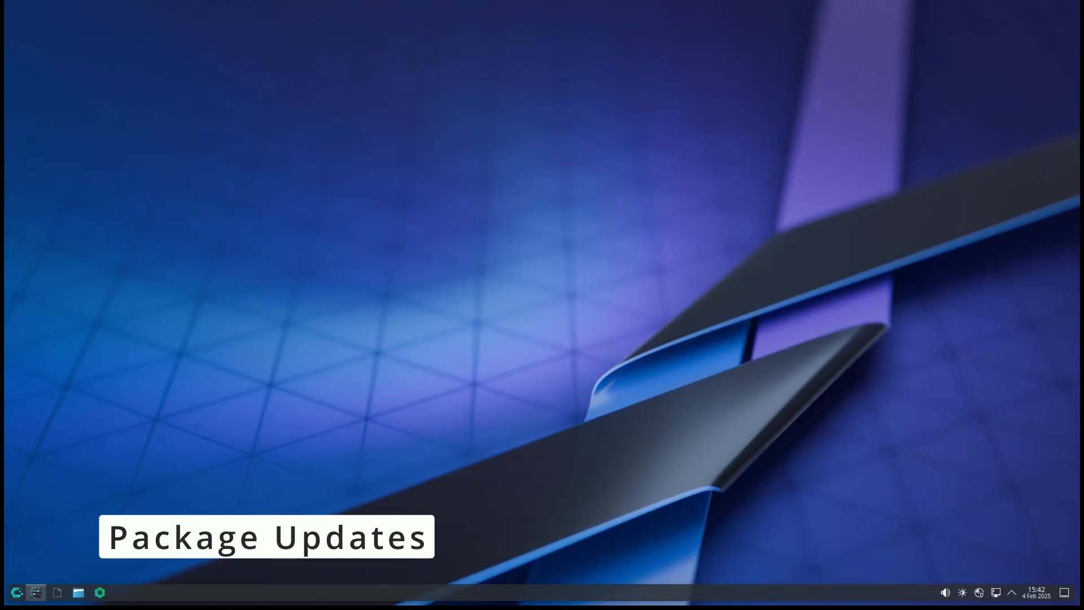
Launch a Konsole terminal from the taskbar, showing an empty bash prompt
left_click(35, 593)
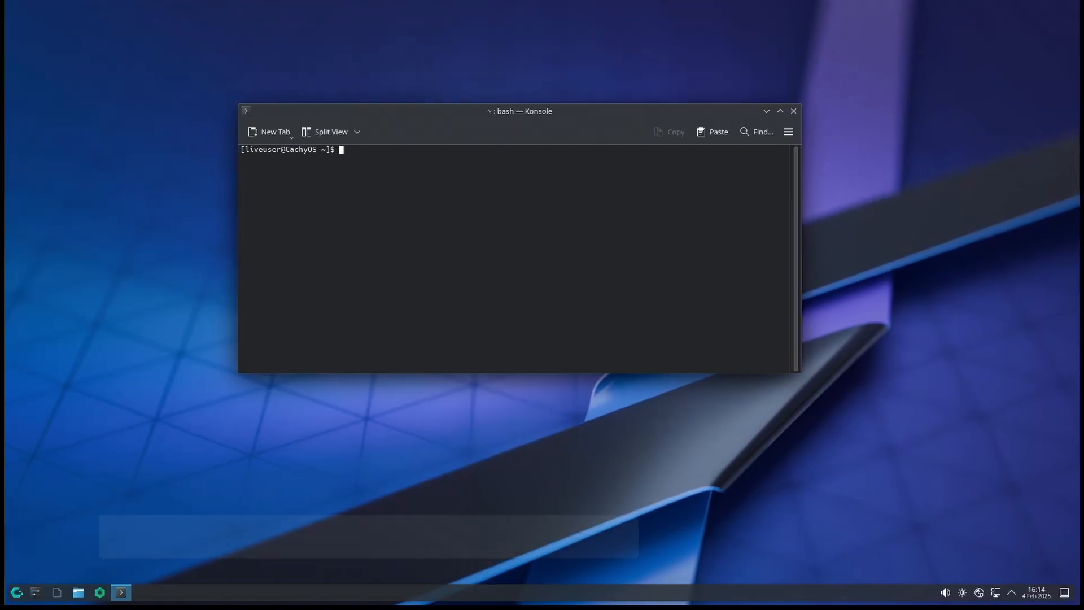
Run 'sudo pacman -Syu' to start a full system upgrade
type("sudo pa")
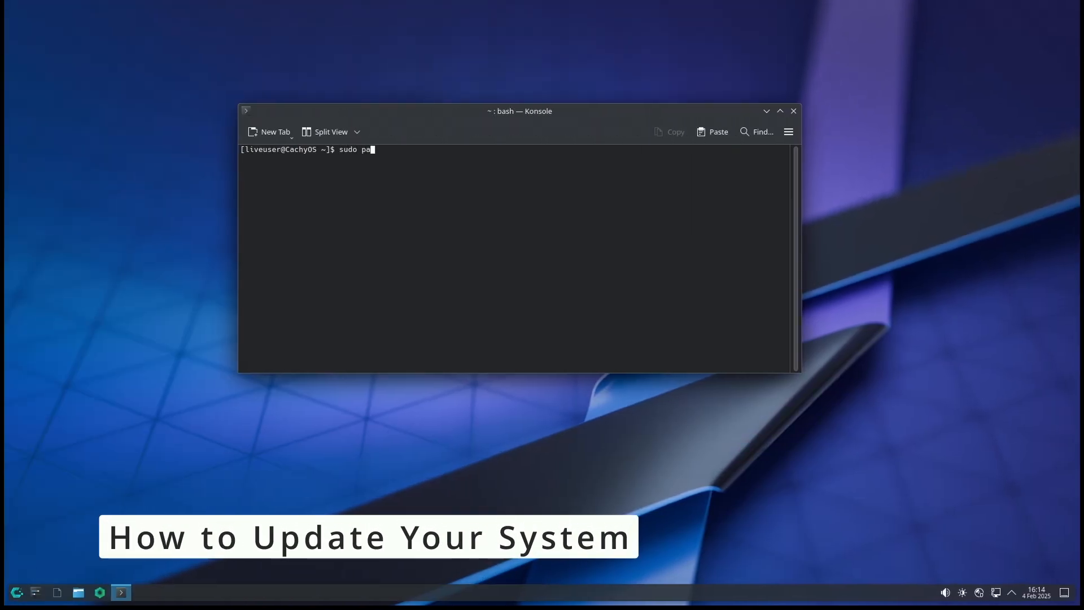
type("cman -")
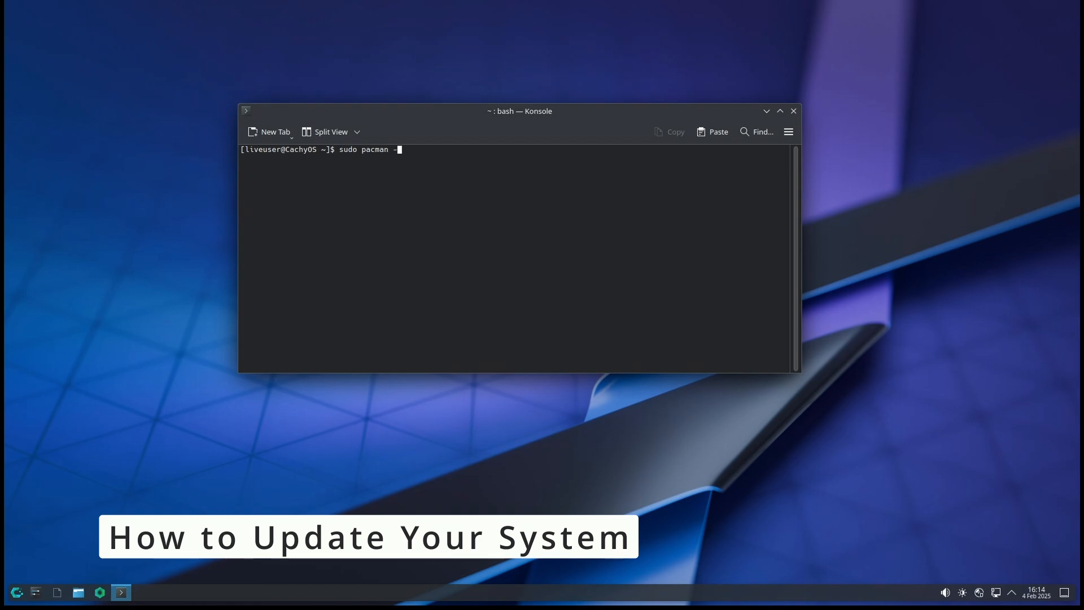
type("Syu")
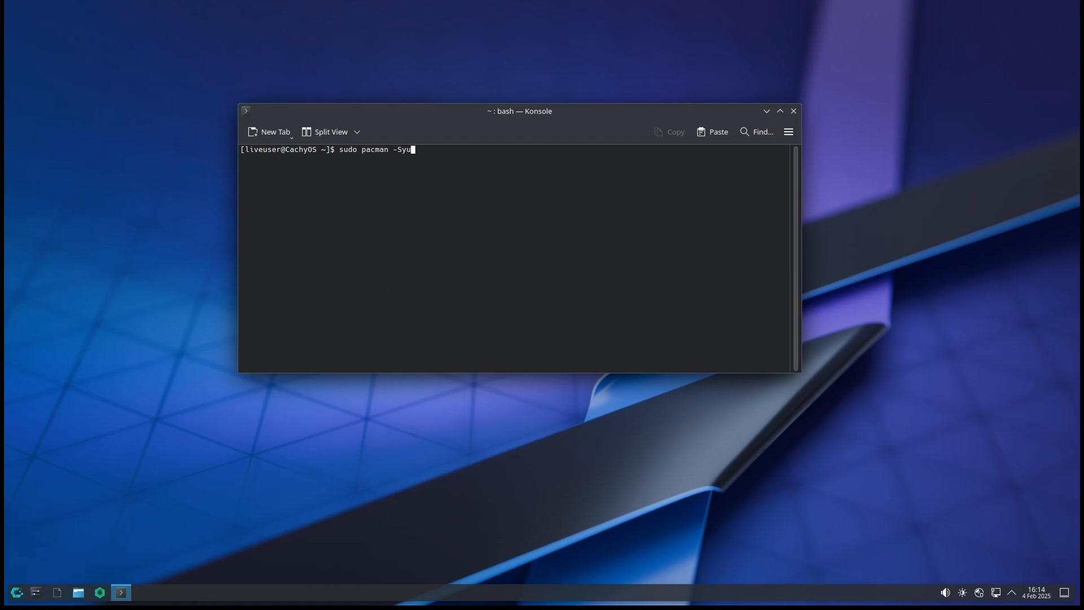
key("Return")
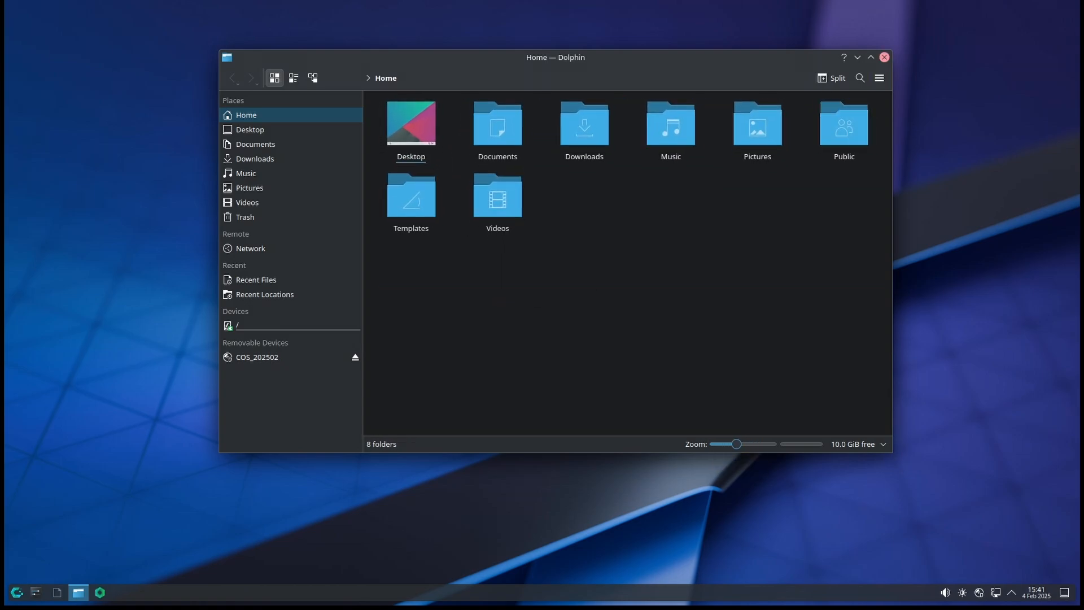
Close Dolphin and bring System Settings up on the Colors & Themes colour scheme page
left_click(883, 57)
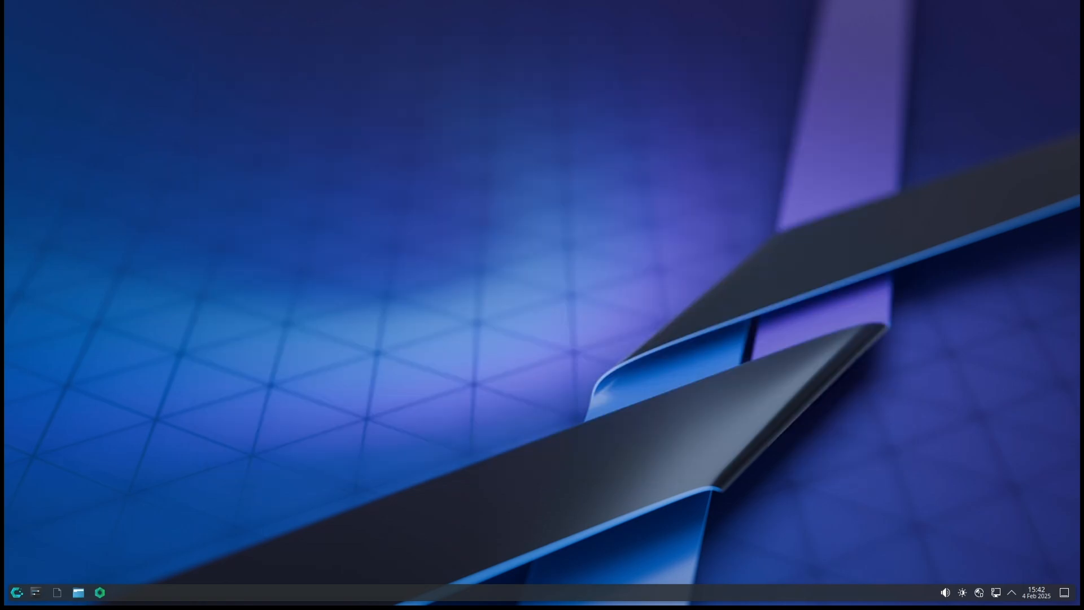
left_click(35, 591)
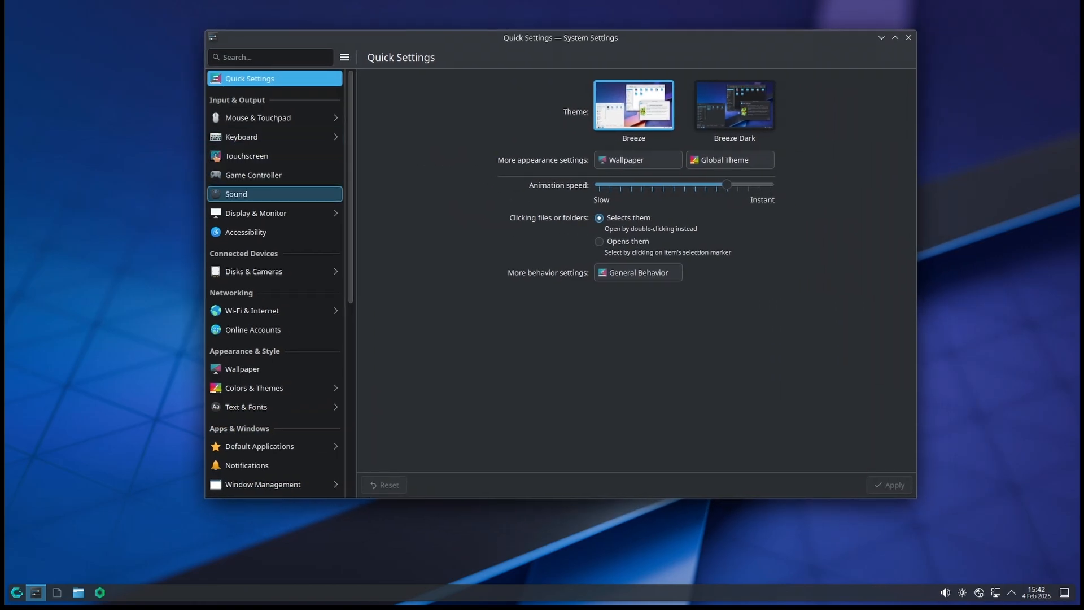
mouse_move(254, 387)
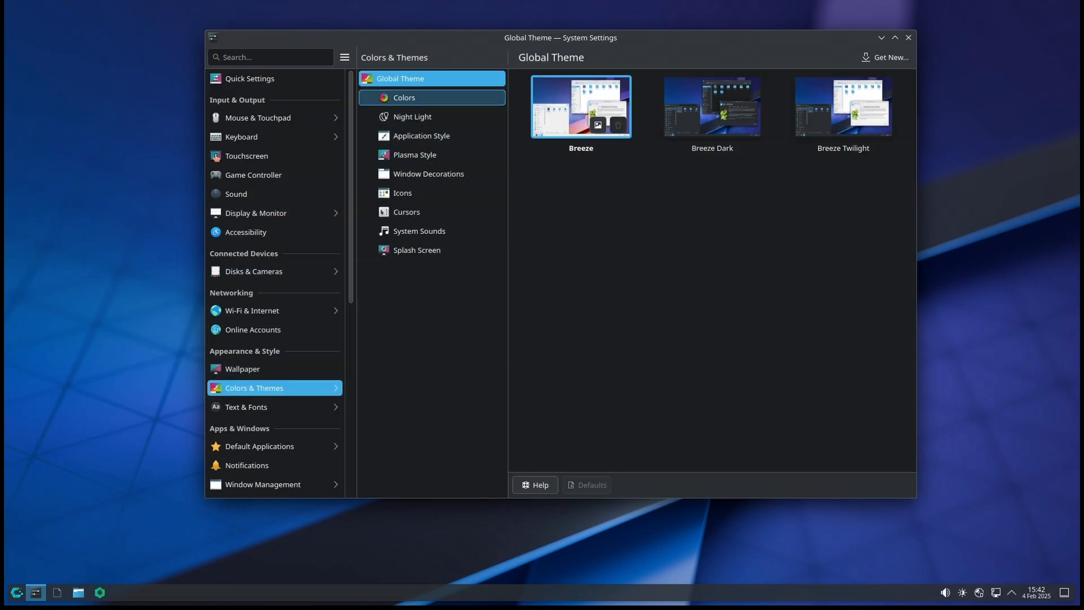
left_click(404, 97)
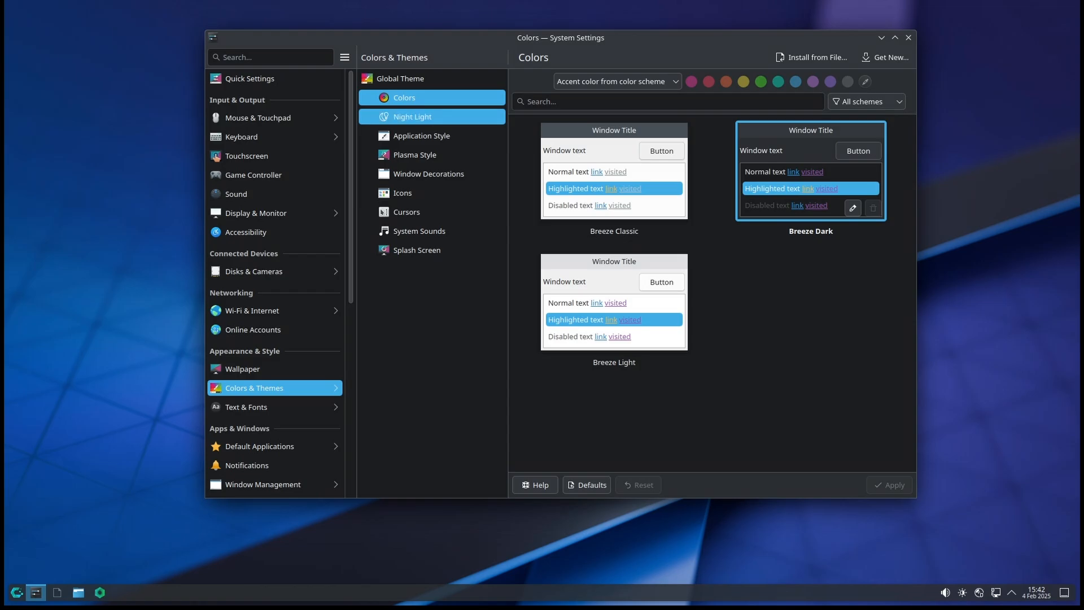
Browse Application Style, Window Decorations, Cursors and Splash Screen, then close System Settings
left_click(421, 136)
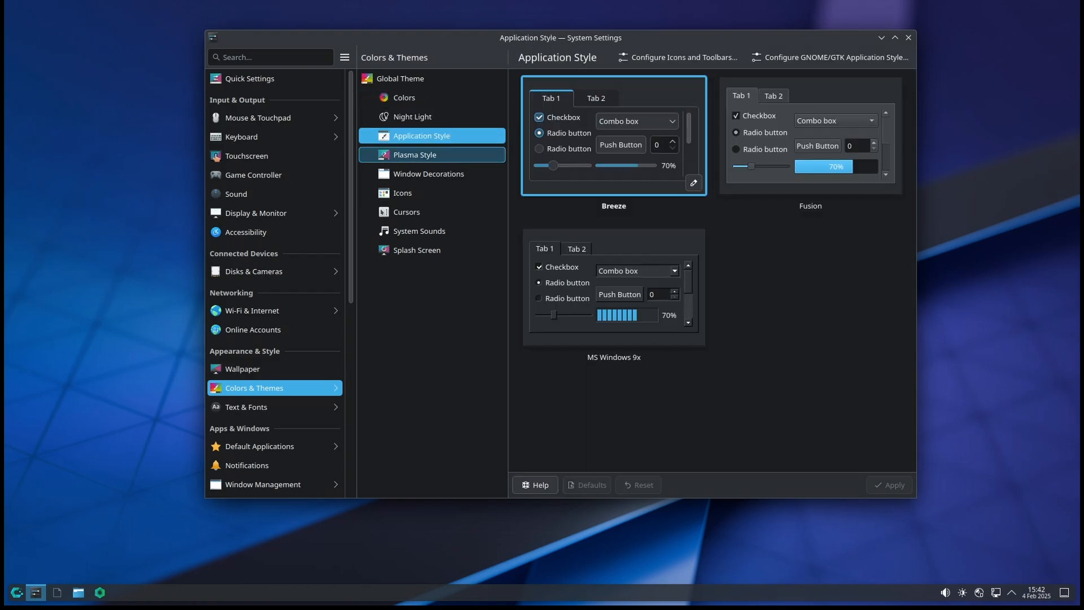
left_click(428, 174)
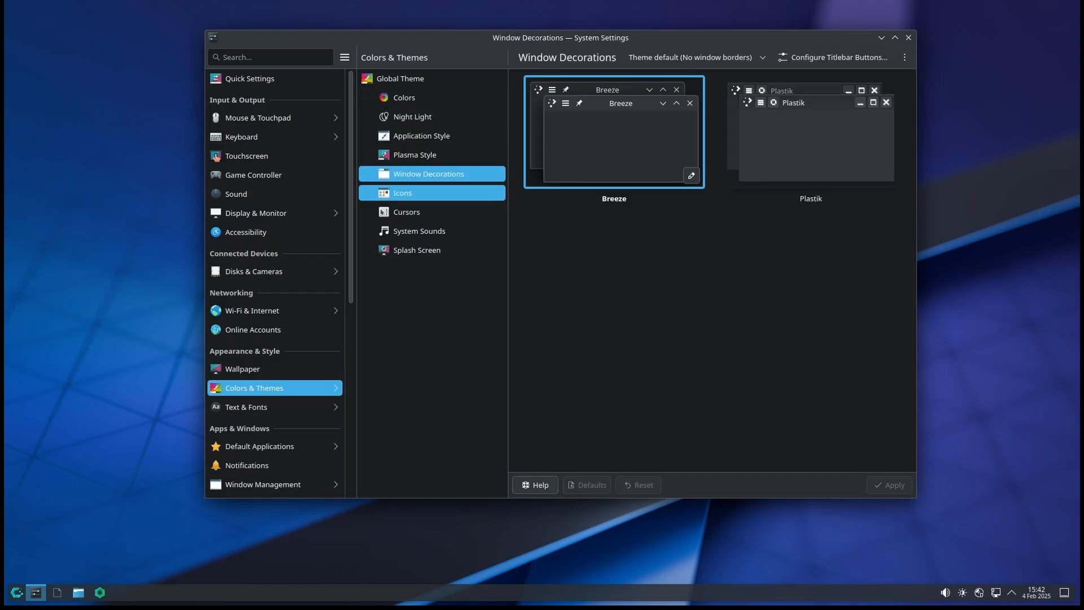
left_click(406, 211)
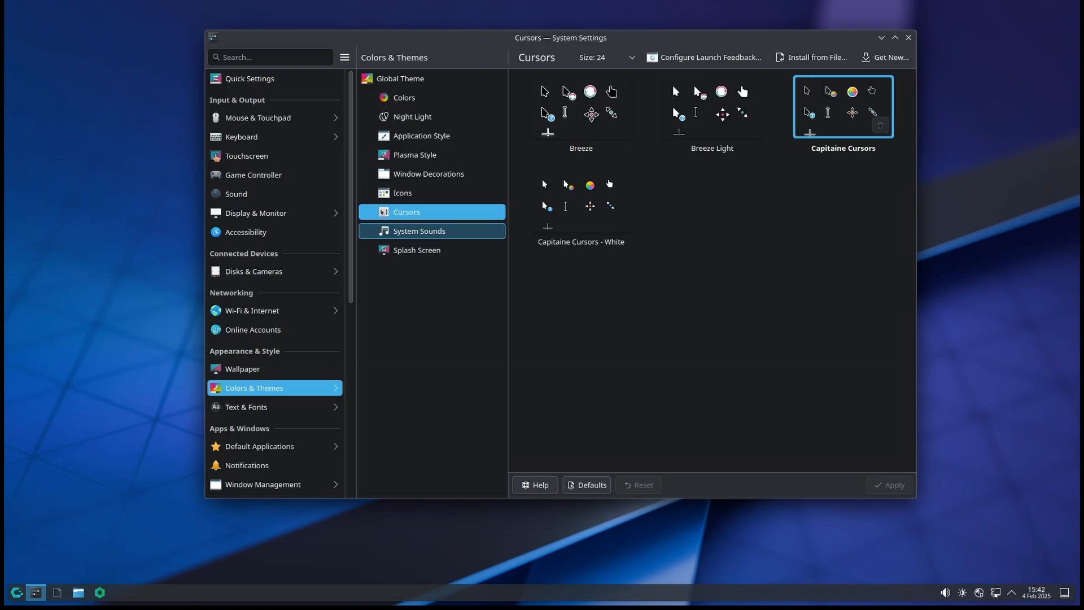
left_click(416, 250)
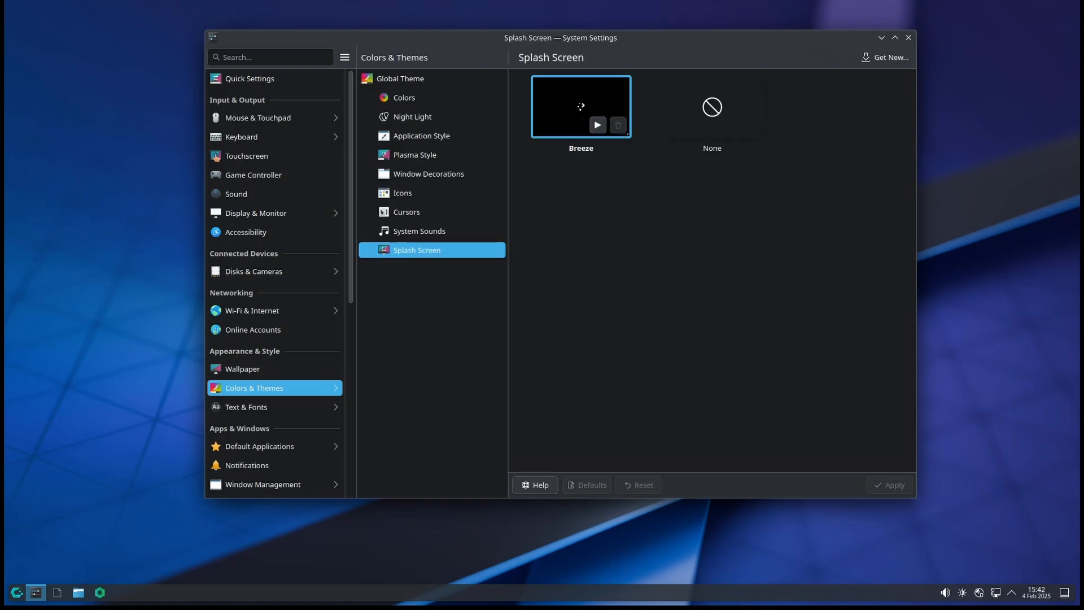
left_click(908, 37)
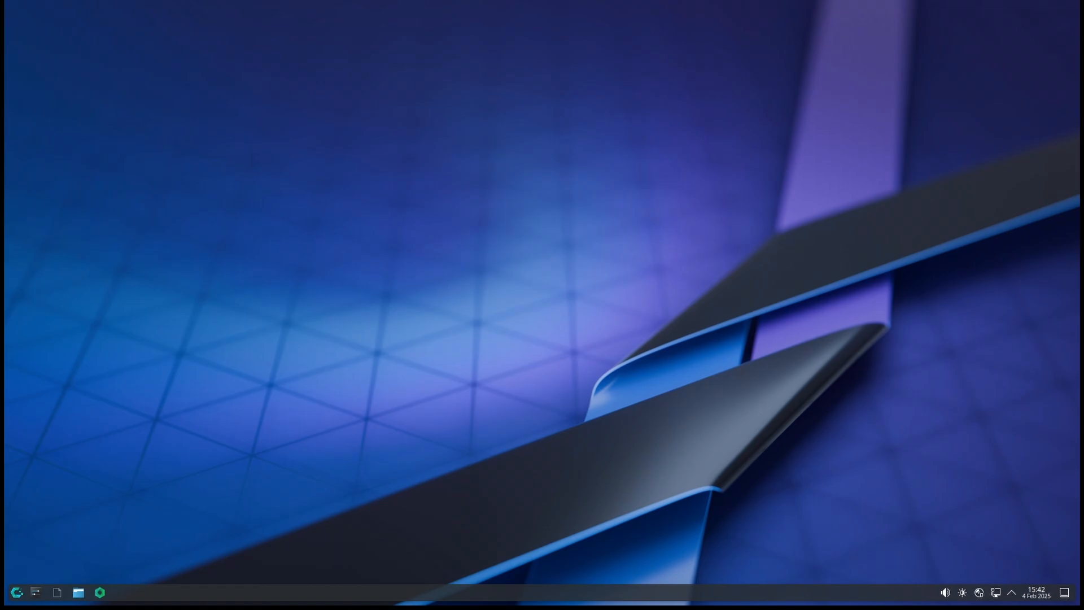